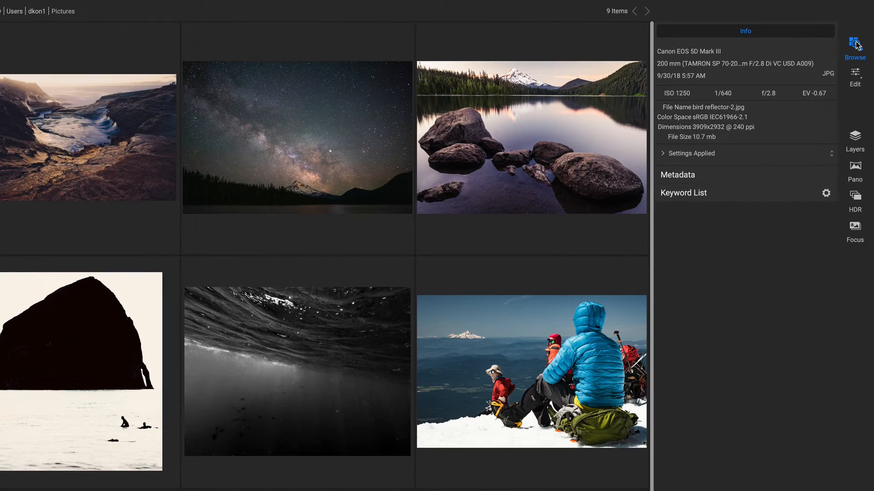
mouse_move(852, 48)
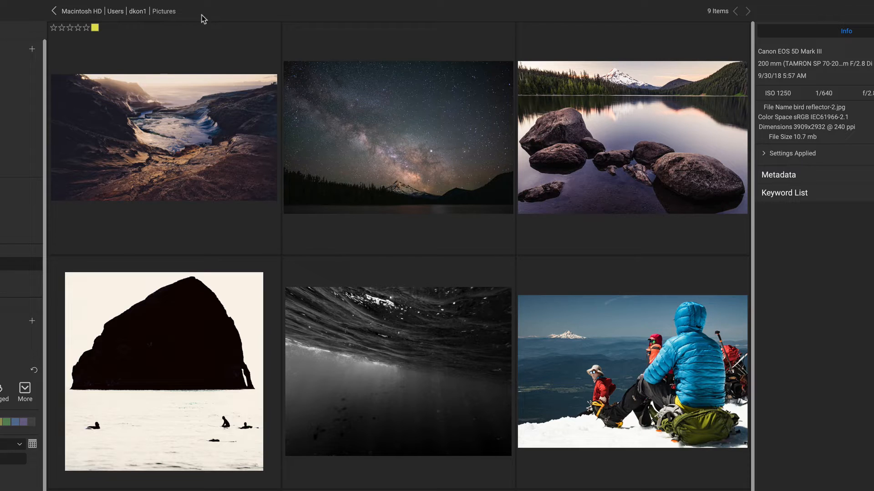
mouse_move(189, 18)
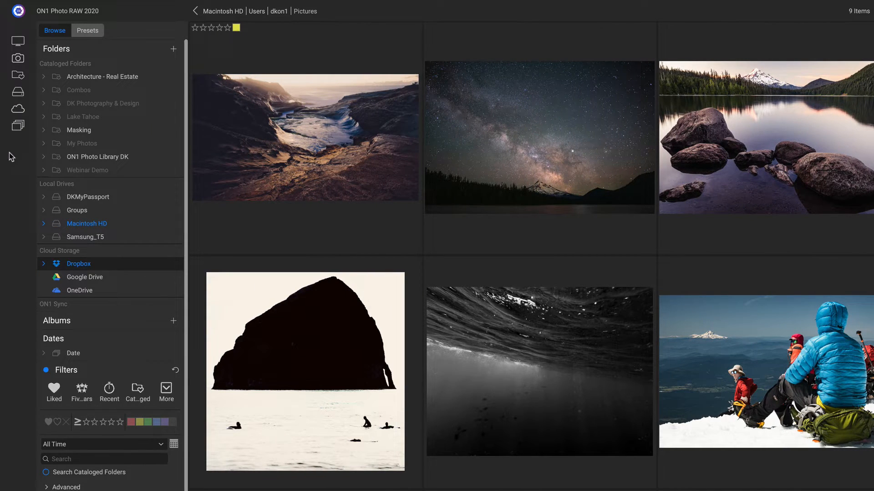
mouse_move(15, 142)
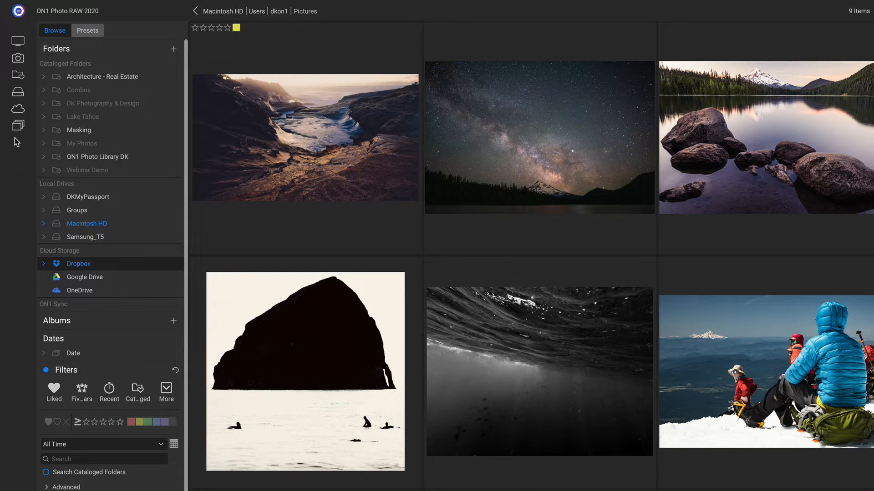
mouse_move(20, 42)
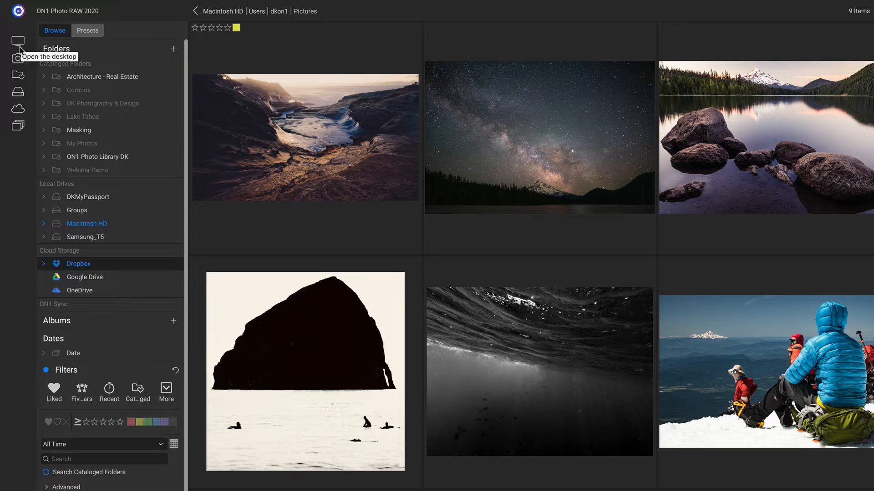
mouse_move(14, 90)
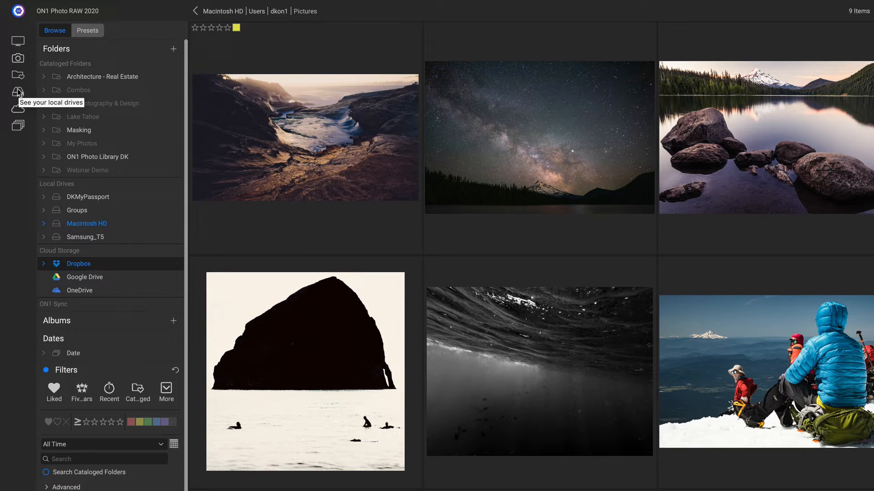
mouse_move(134, 60)
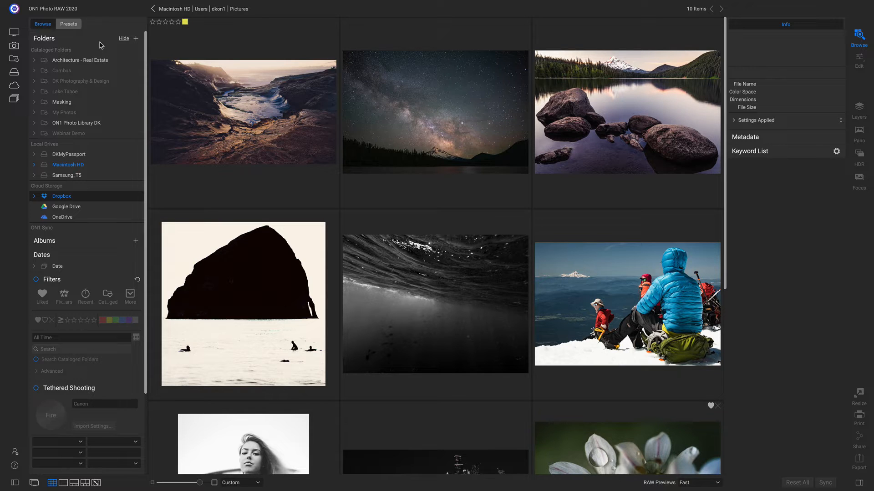
mouse_move(83, 150)
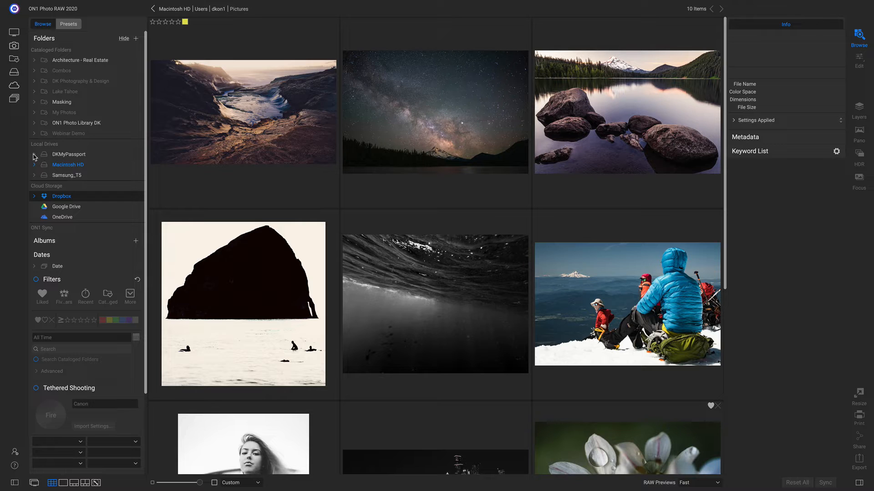
Expand DKMyPassport, then 2019 and its nested 2019 folder, in the Folders pane
click(35, 154)
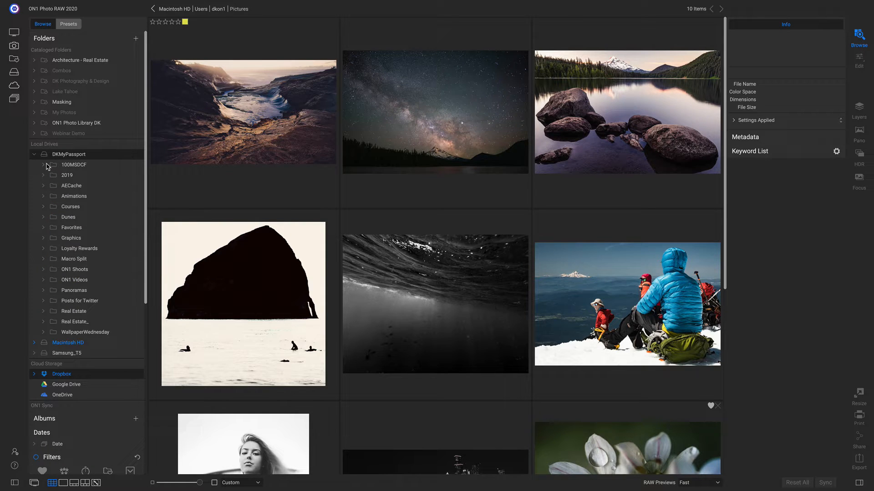
click(43, 176)
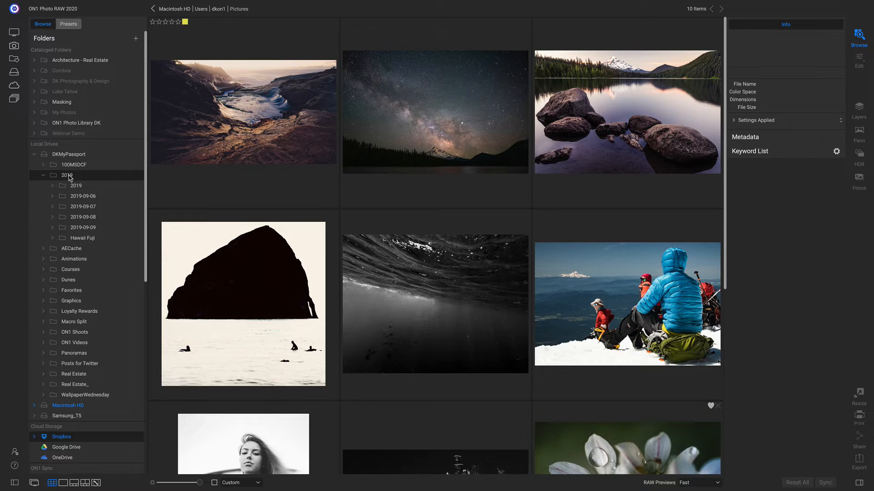
click(77, 186)
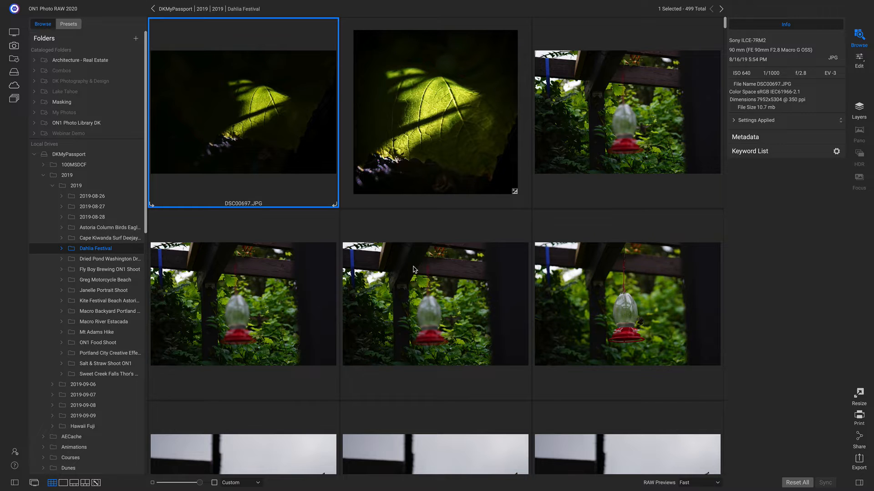
Scroll the Dahlia Festival thumbnail grid down to the dahlia flower photos
scroll(down, 3)
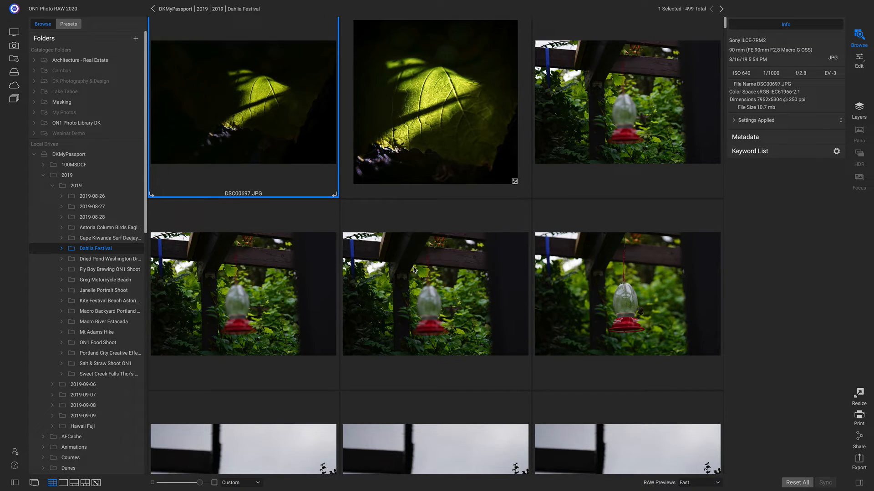
scroll(down, 3)
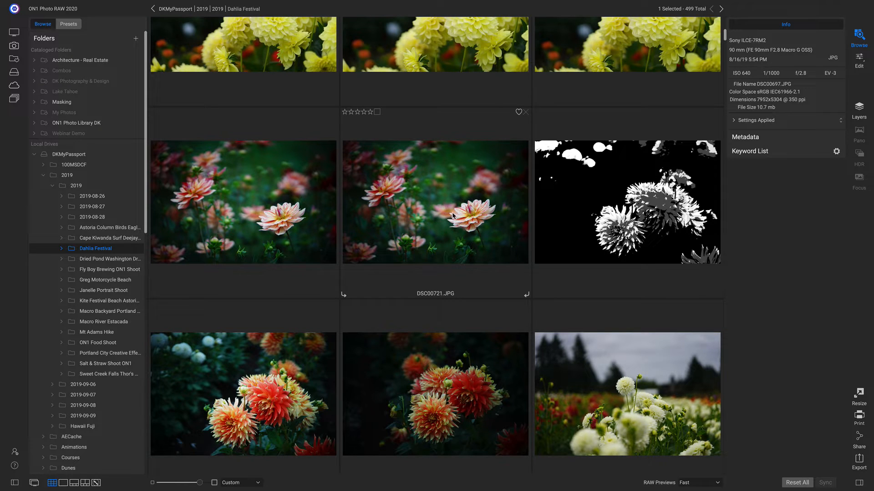
View DSC00721.JPG in Detail view, return to the Grid, then show it large again
double_click(451, 215)
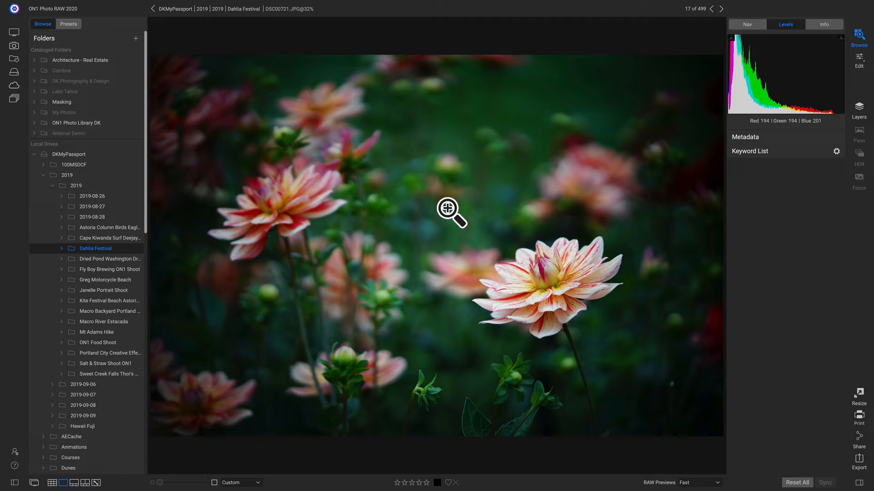
key(e)
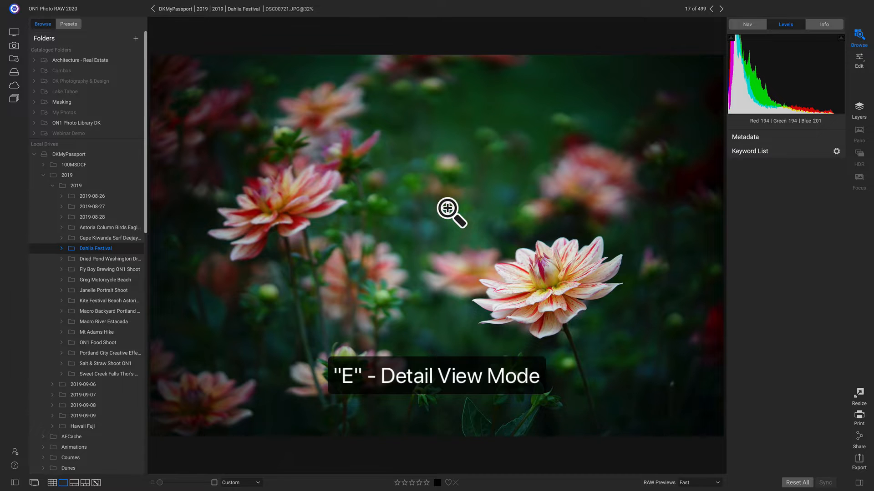
key(e)
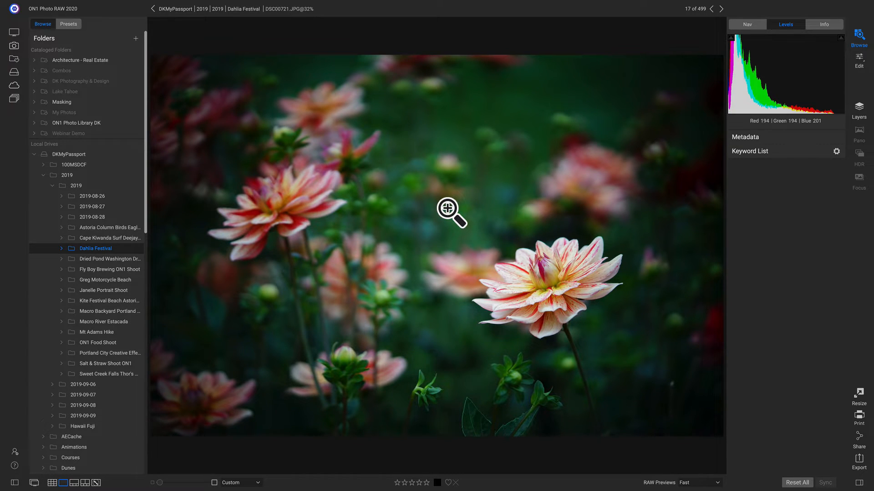
key(g)
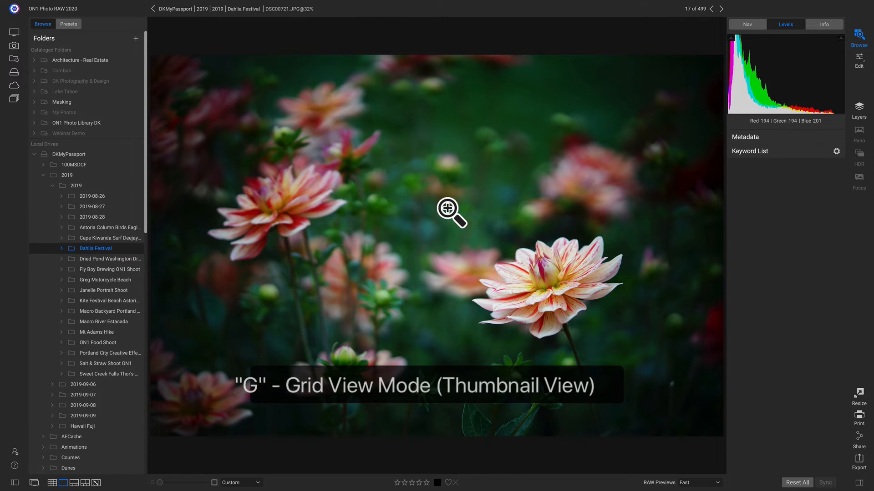
key(g)
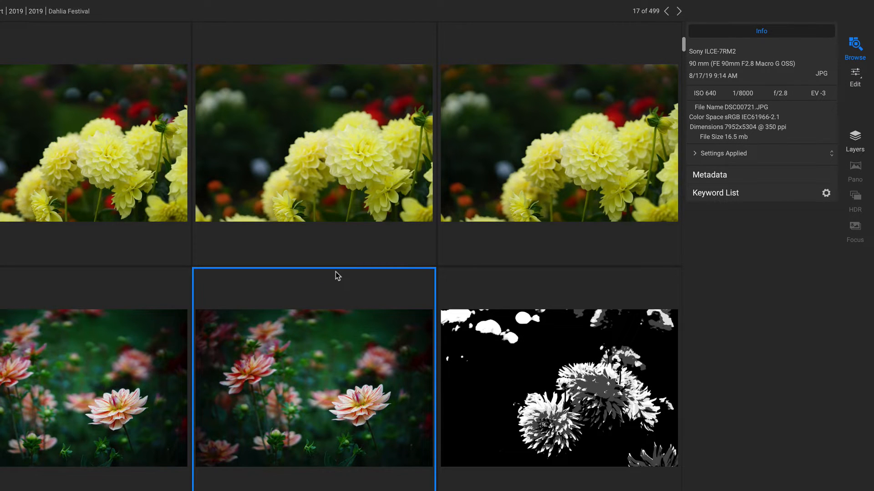
double_click(313, 397)
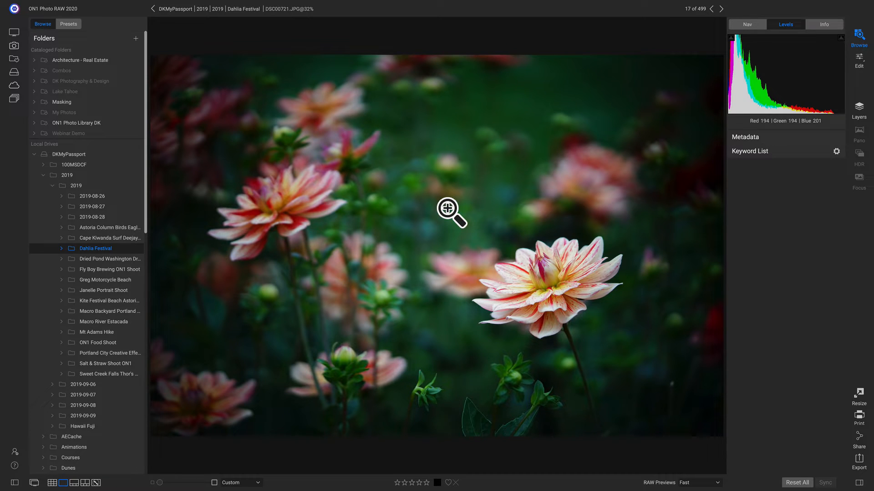
Show DSC00721.JPG in Film Strip view with its neighbouring Dahlia Festival photos below
key(f)
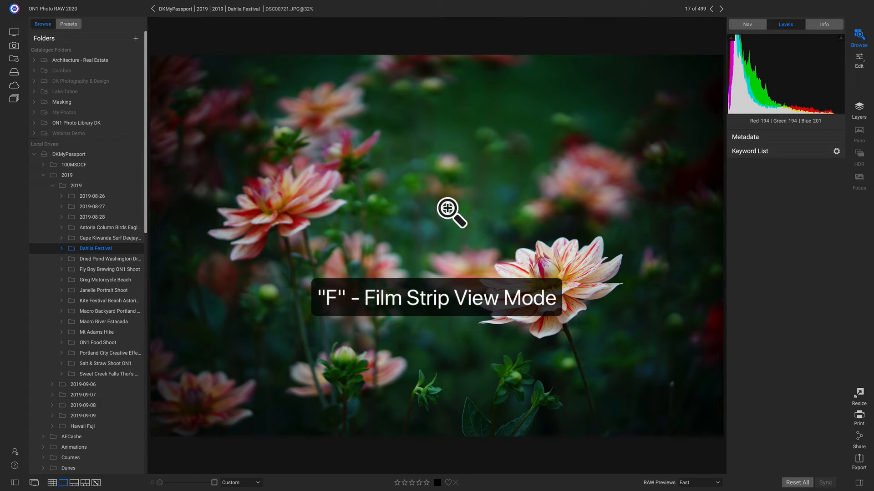
key(f)
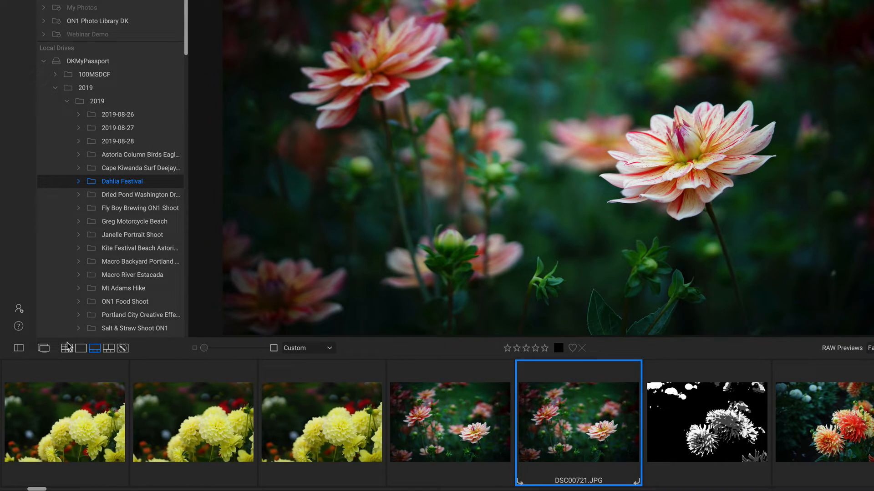
mouse_move(67, 348)
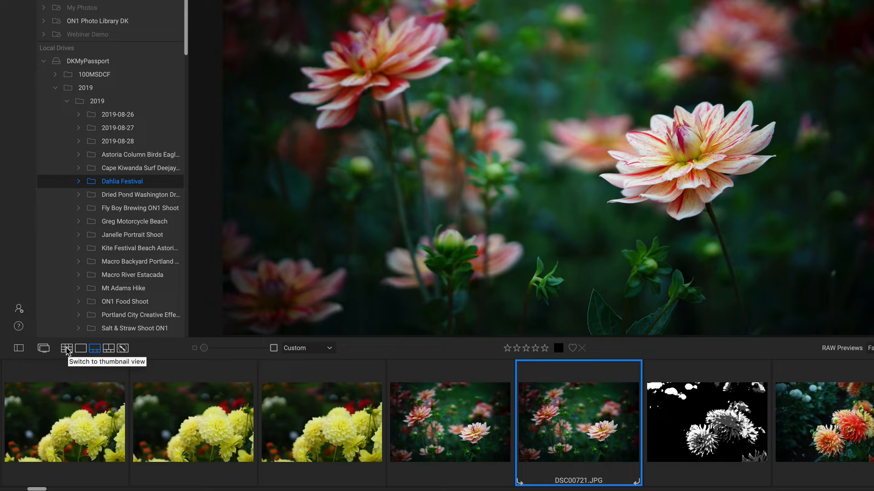
mouse_move(84, 352)
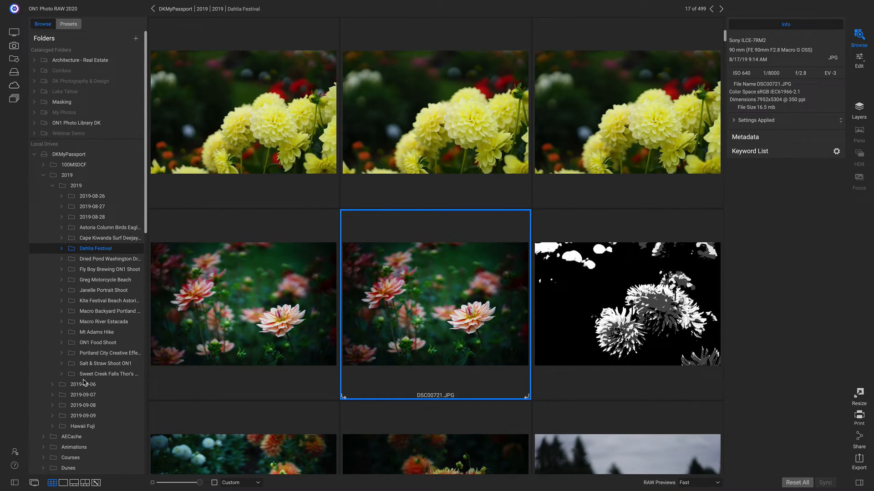
Scroll down and select DSC00922.JPG, the first ladybug dahlia photo
scroll(down, 3)
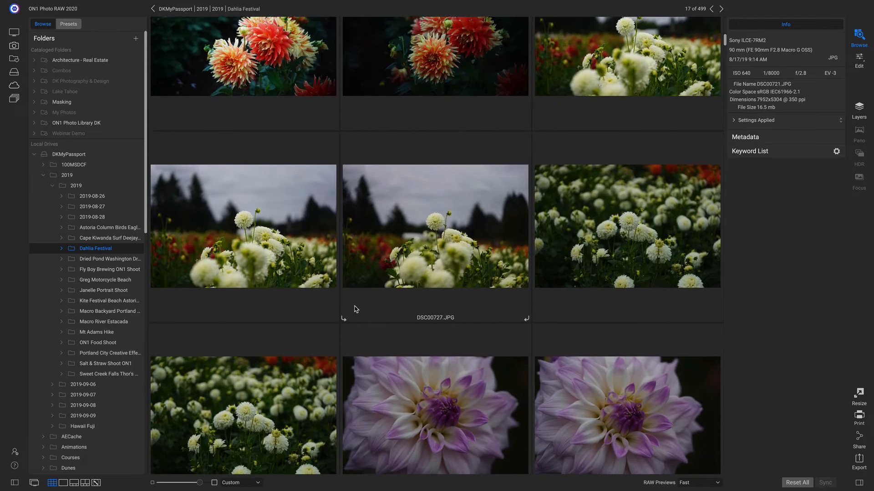
scroll(down, 3)
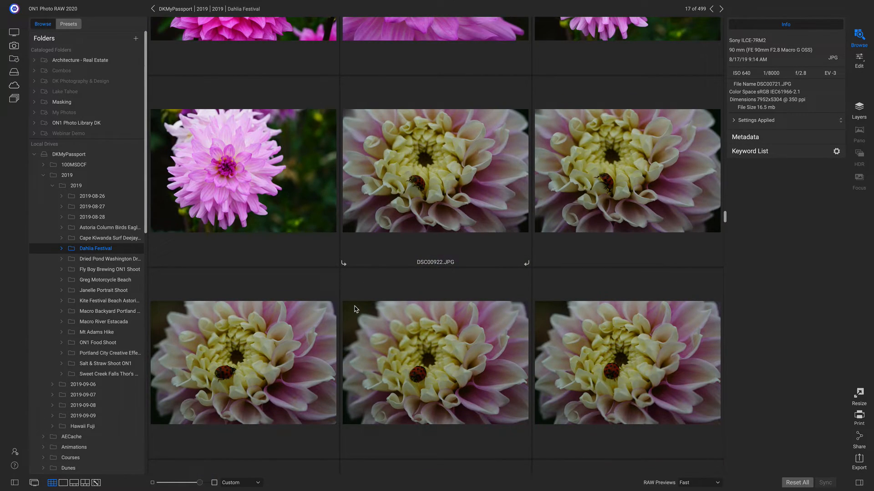
click(435, 171)
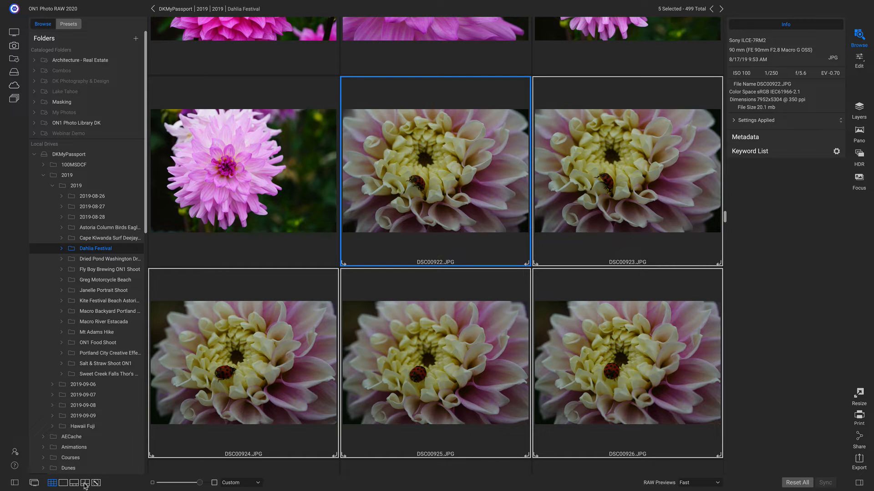
Compare the five ladybug shots, zoom them to 50% on the ladybug, then show DSC00925 alone
click(83, 482)
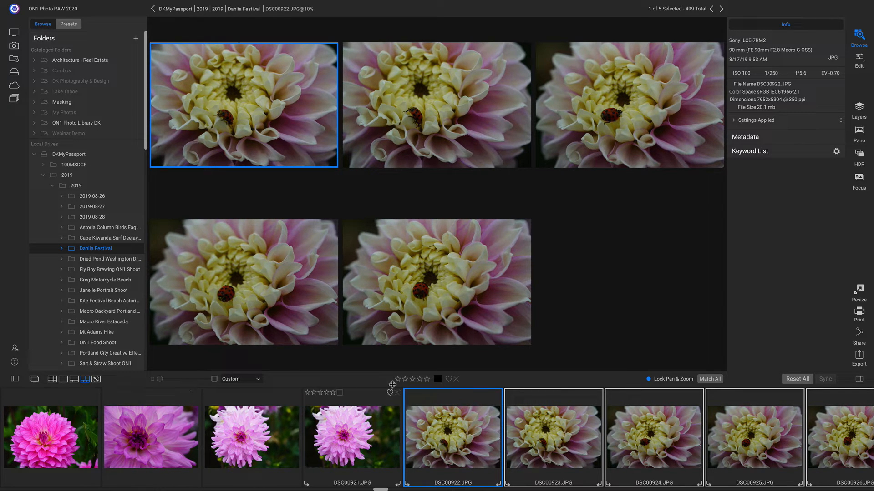
mouse_move(680, 383)
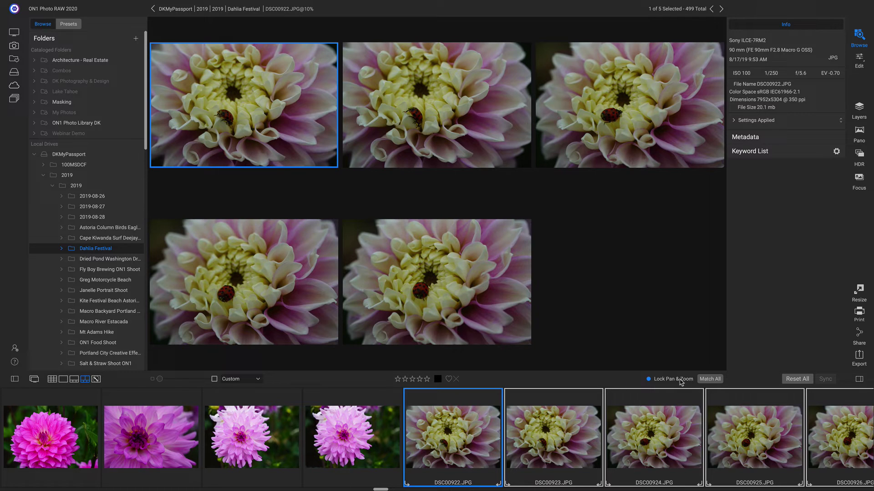
mouse_move(681, 375)
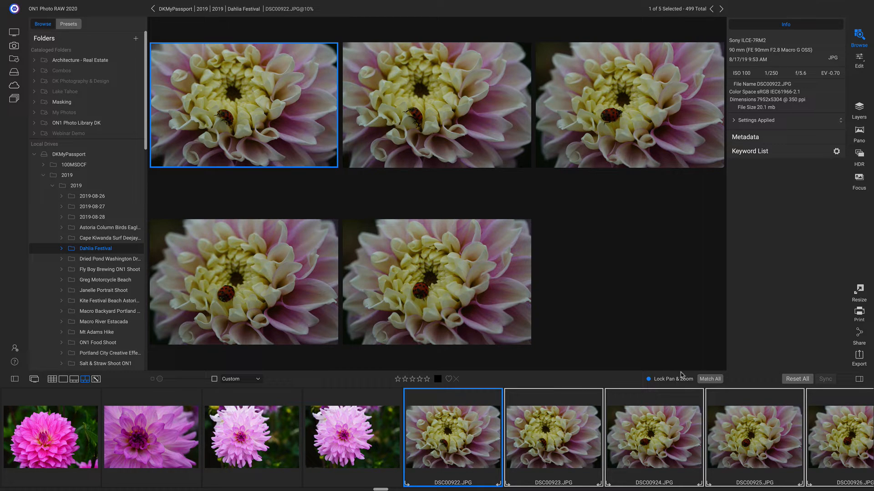
mouse_move(663, 381)
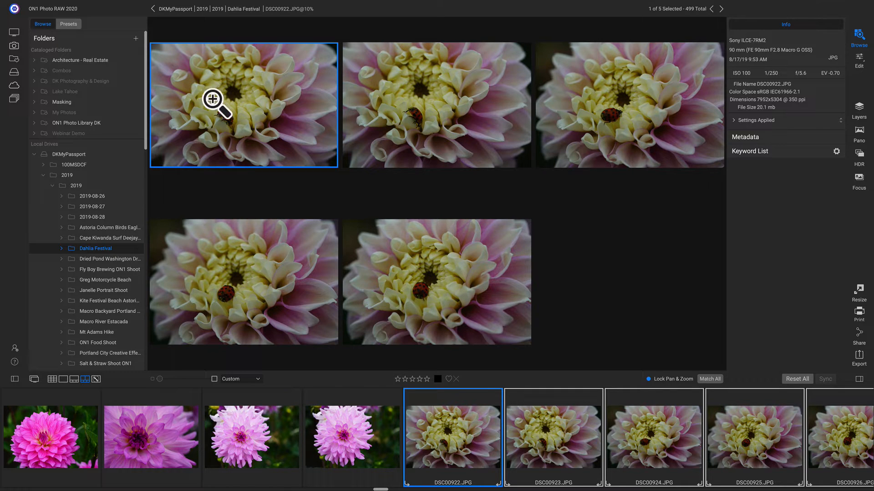
click(213, 99)
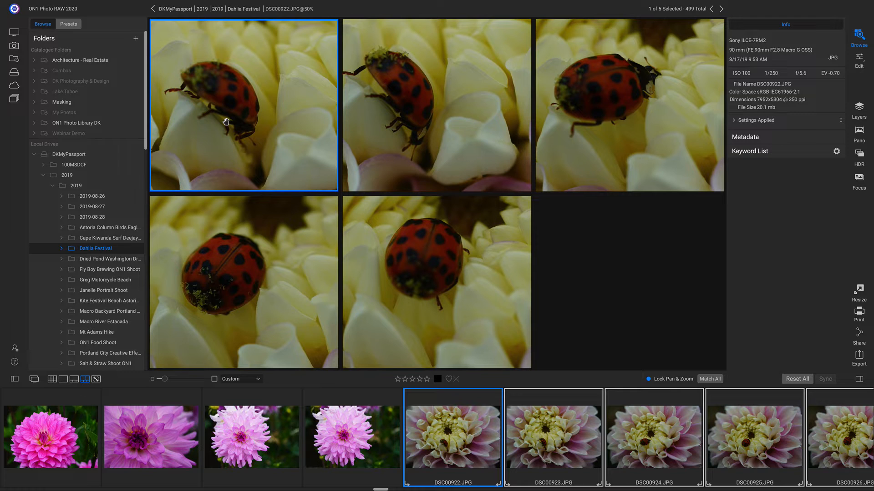
mouse_move(278, 280)
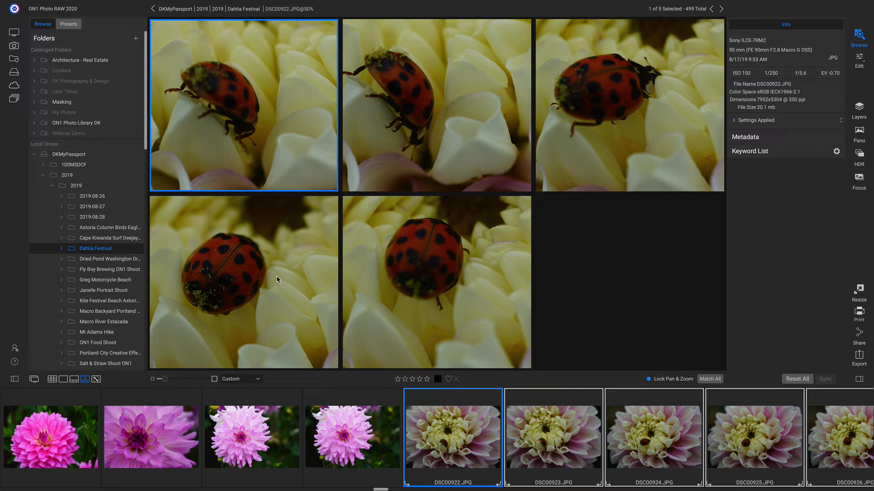
click(754, 440)
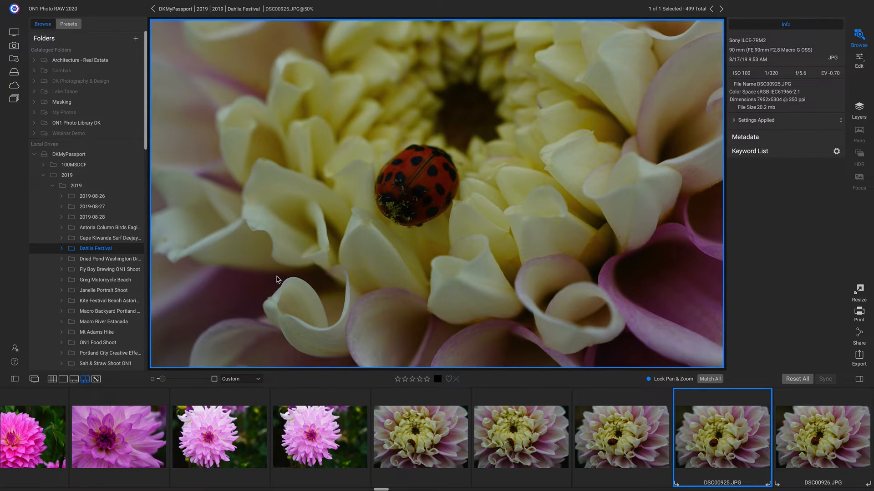
Browse the Dried Pond Washington Drone folder's photos as thumbnails
click(107, 269)
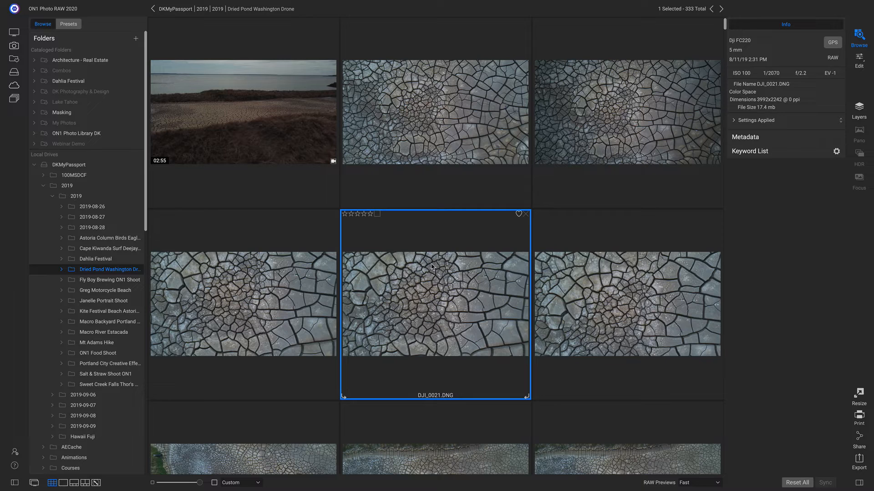
mouse_move(386, 281)
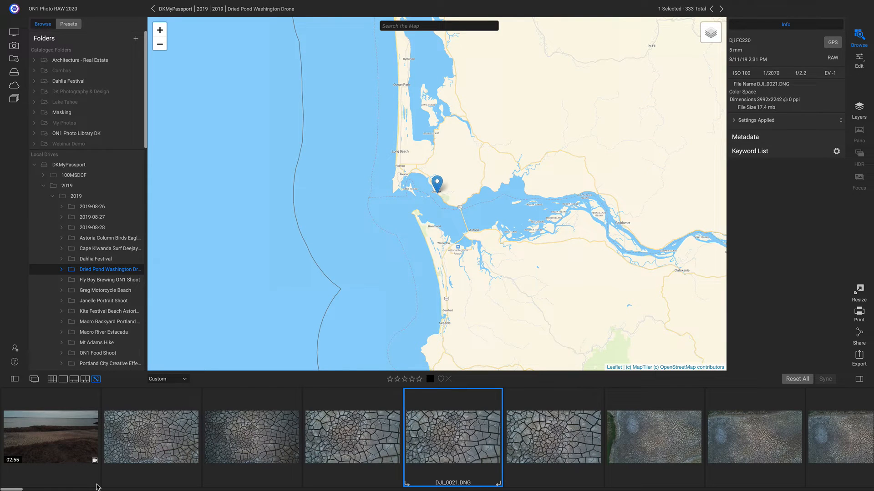
mouse_move(399, 242)
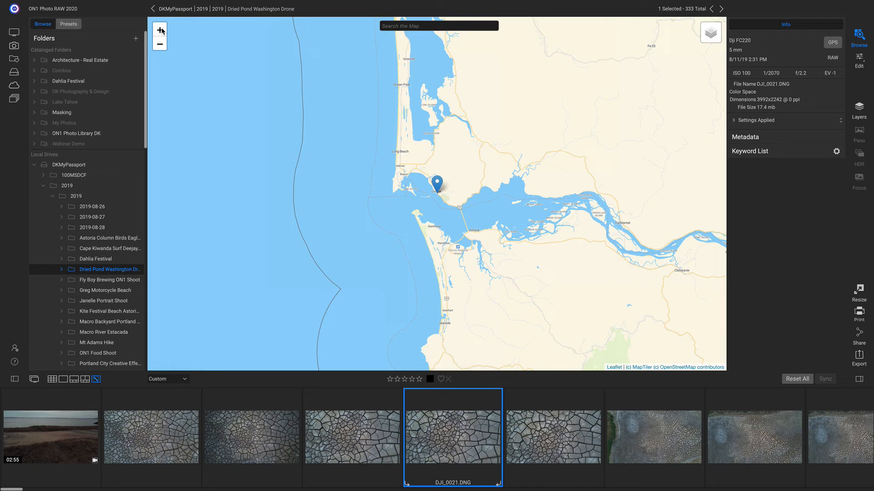
Zoom the map in on DJI_0021.DNG's GPS pin near Chinook
click(158, 30)
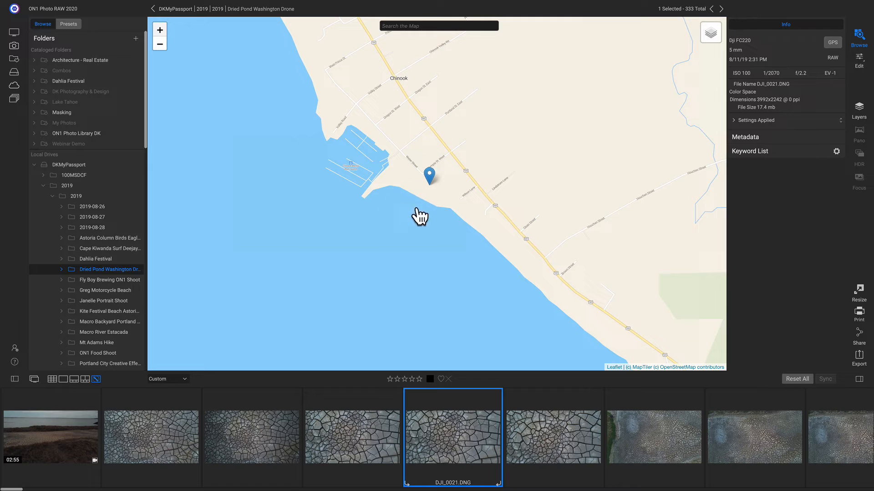
mouse_move(418, 197)
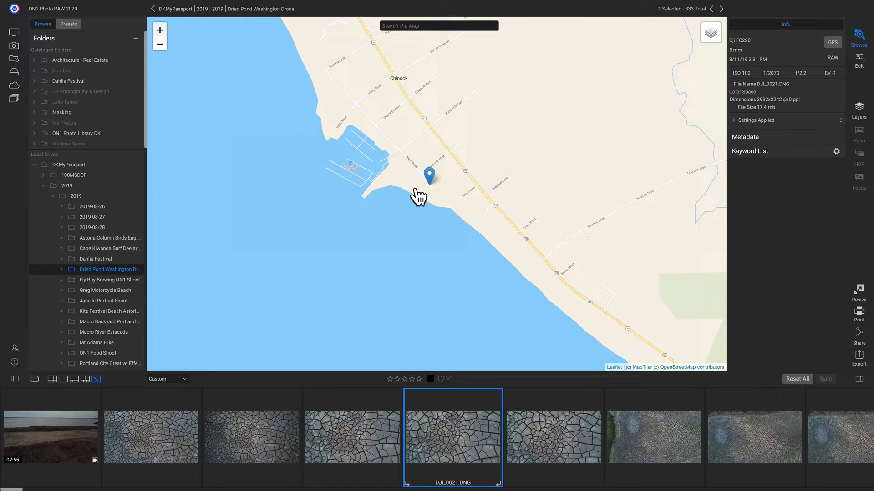
mouse_move(595, 431)
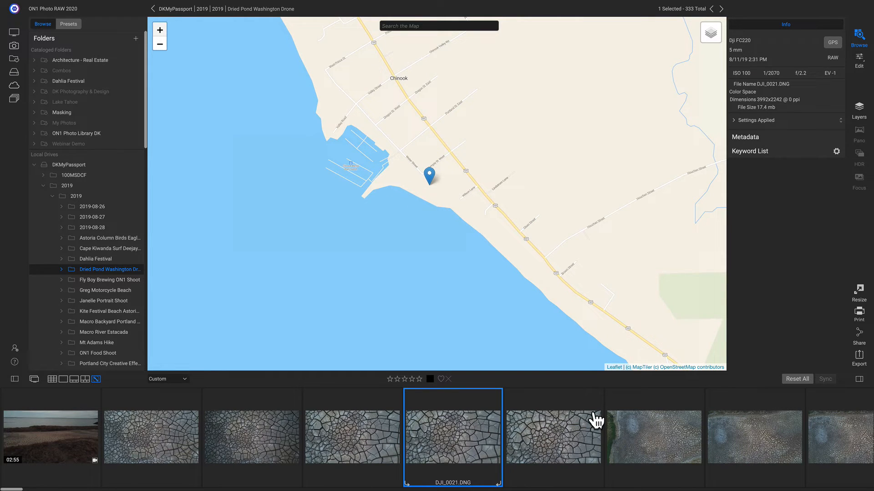
mouse_move(600, 410)
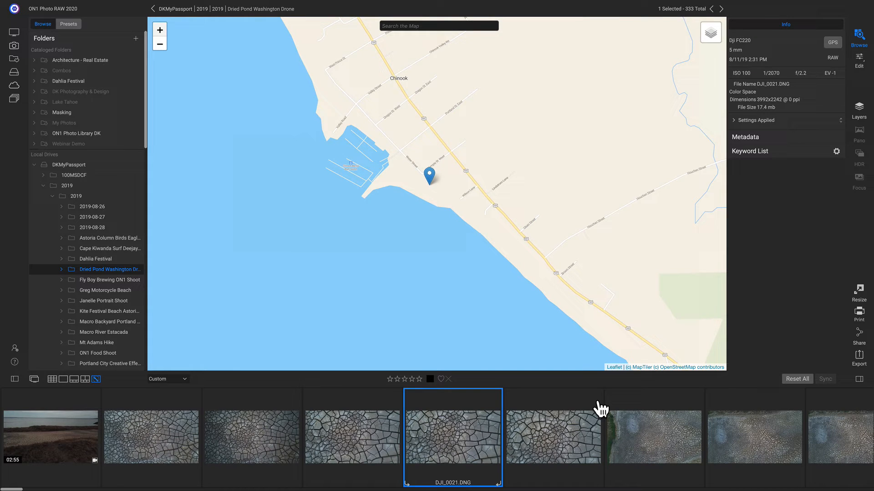
mouse_move(602, 407)
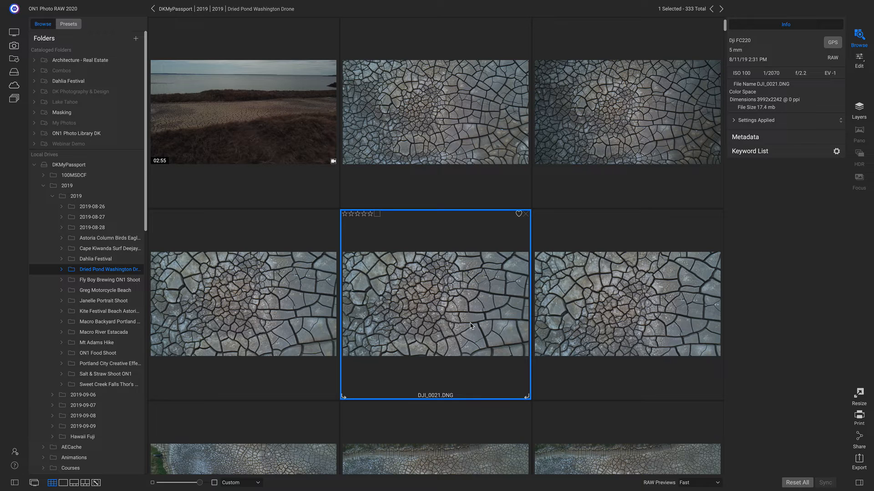
mouse_move(345, 187)
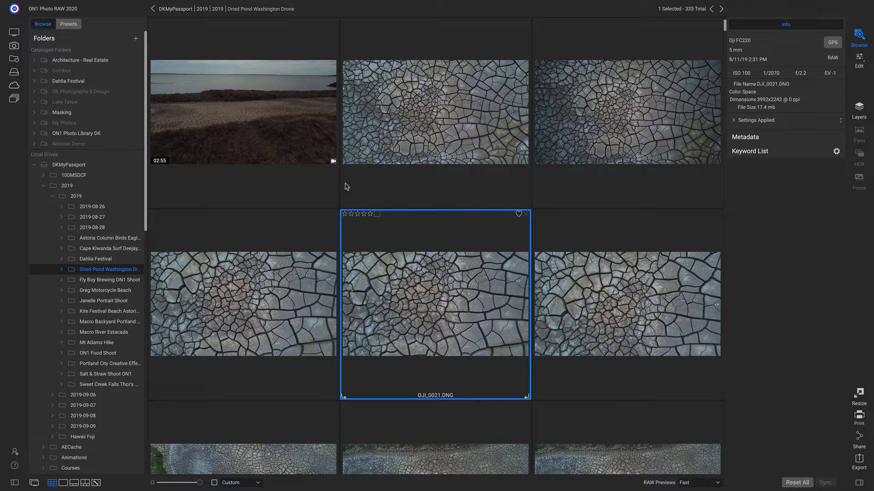
mouse_move(835, 268)
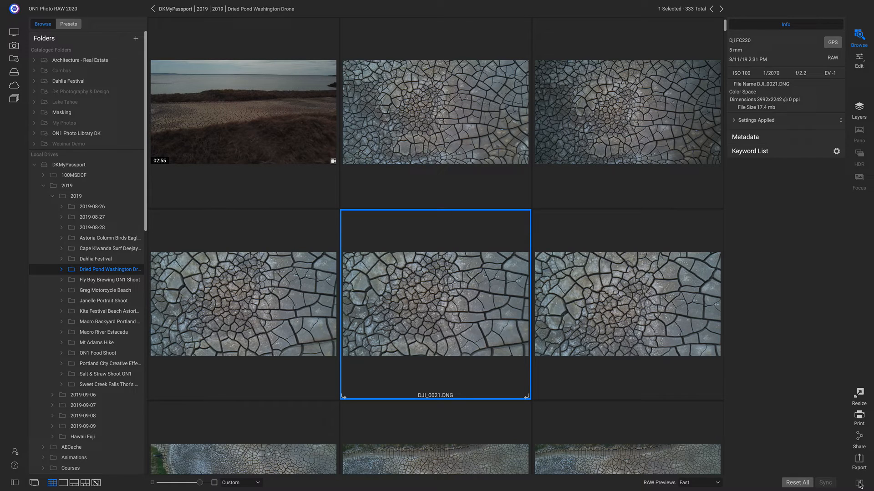
mouse_move(482, 344)
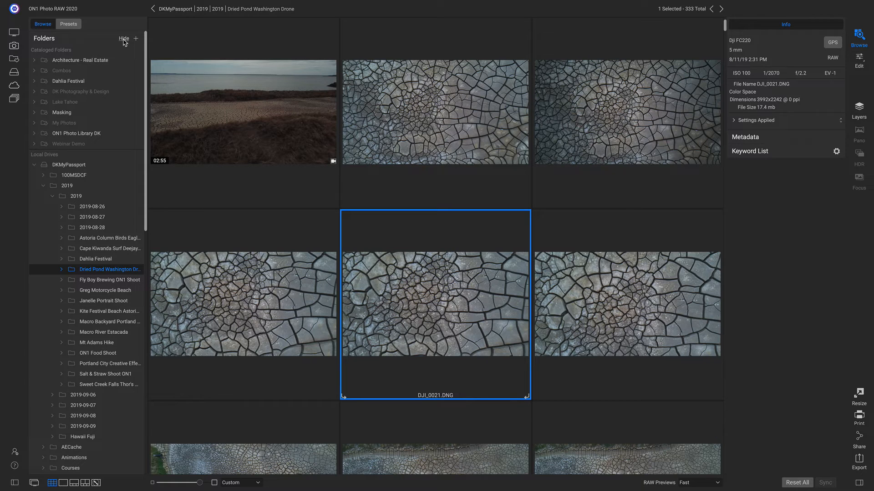
Collapse the Folders tree, and expand then collapse the Albums and Keyword lists
click(124, 38)
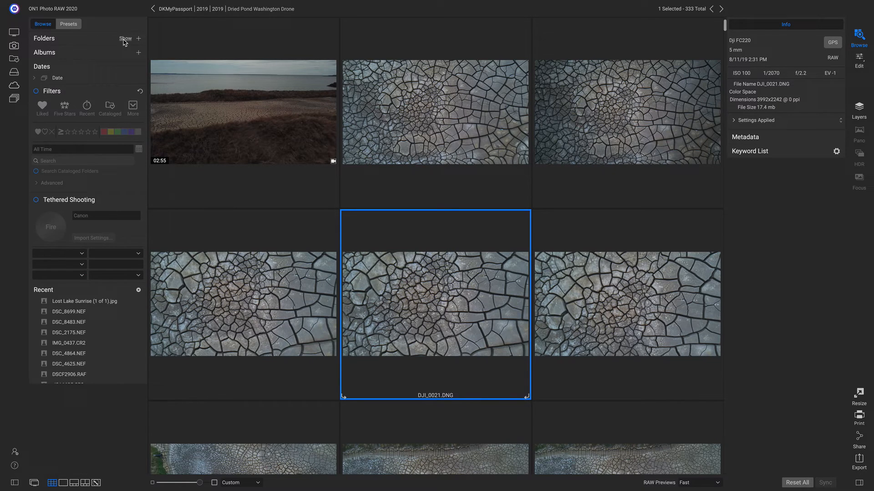
mouse_move(104, 46)
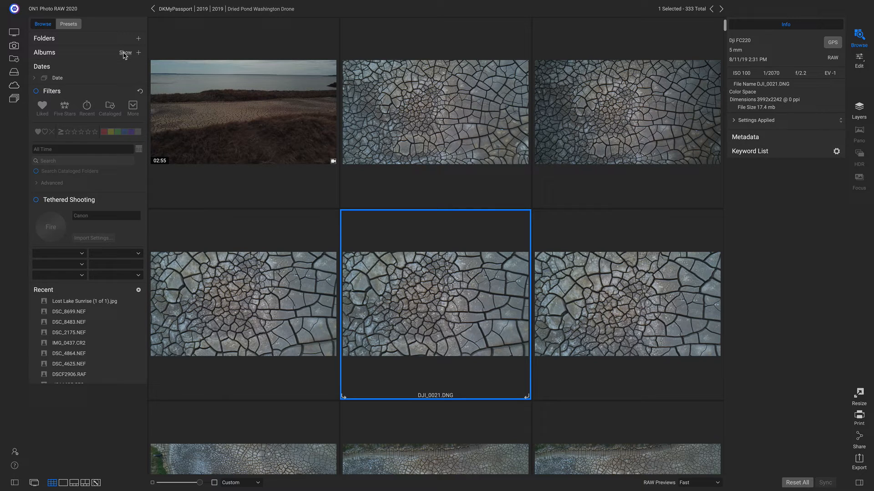
click(124, 53)
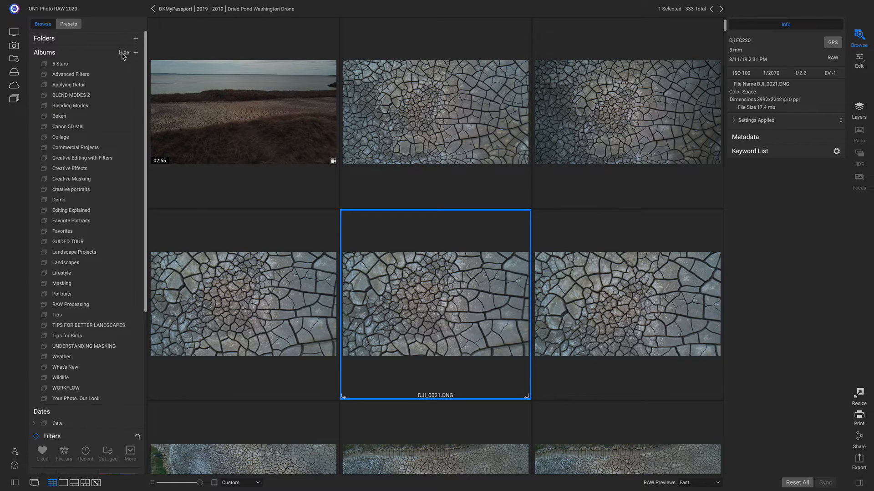
click(124, 53)
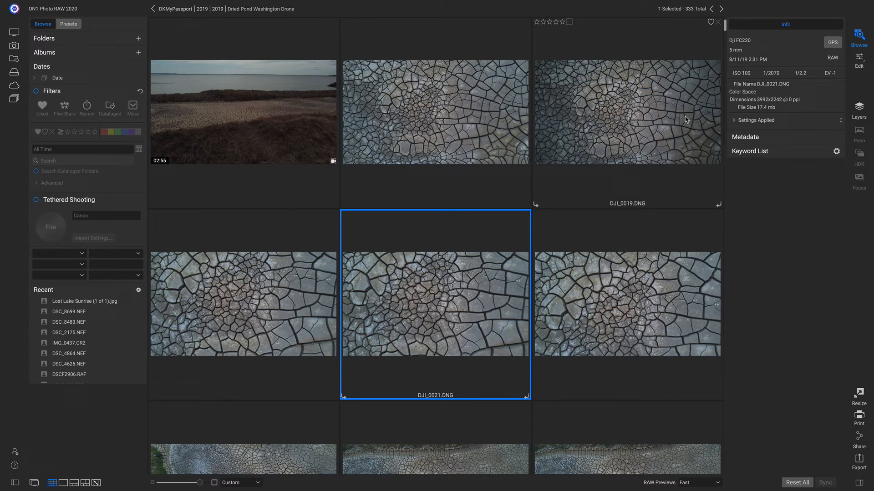
click(746, 136)
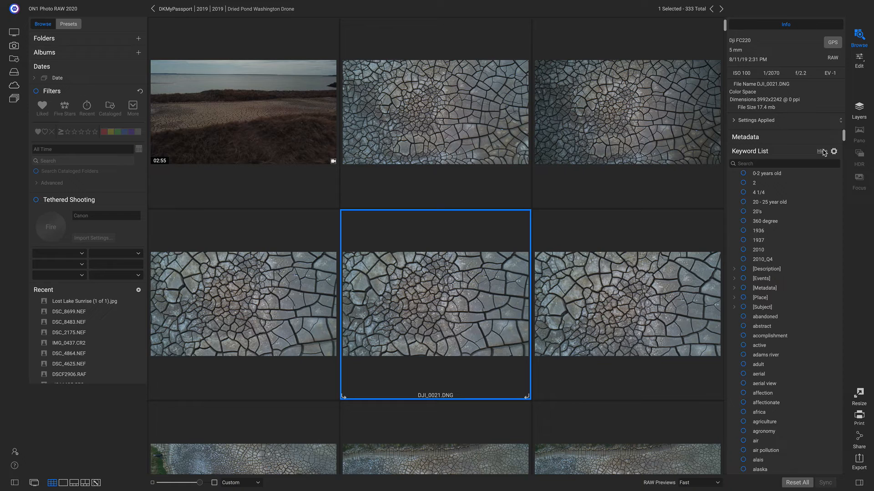
click(821, 151)
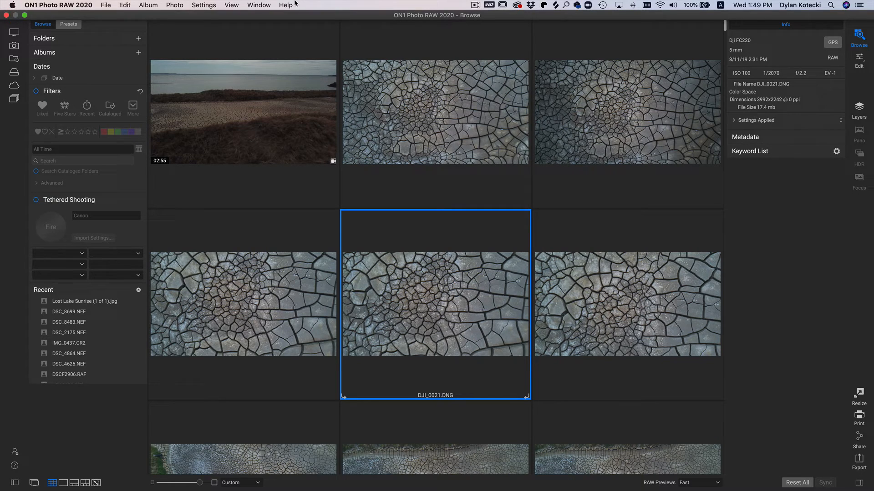
click(258, 4)
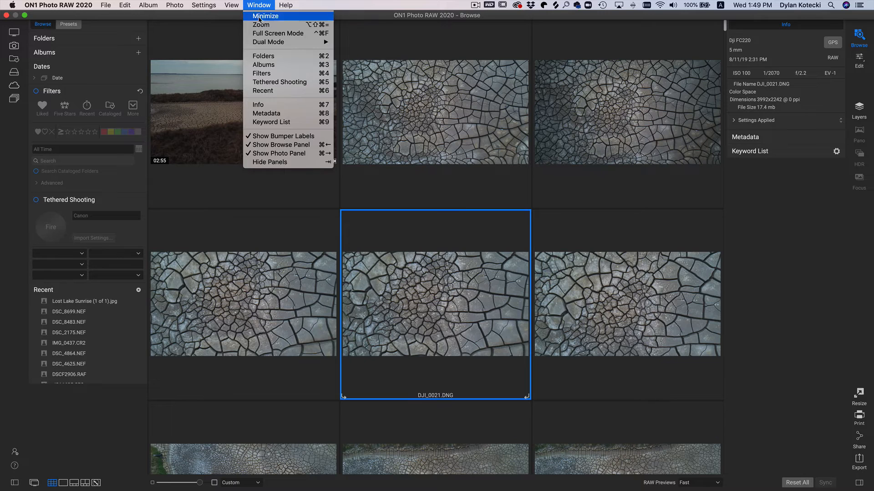
mouse_move(271, 122)
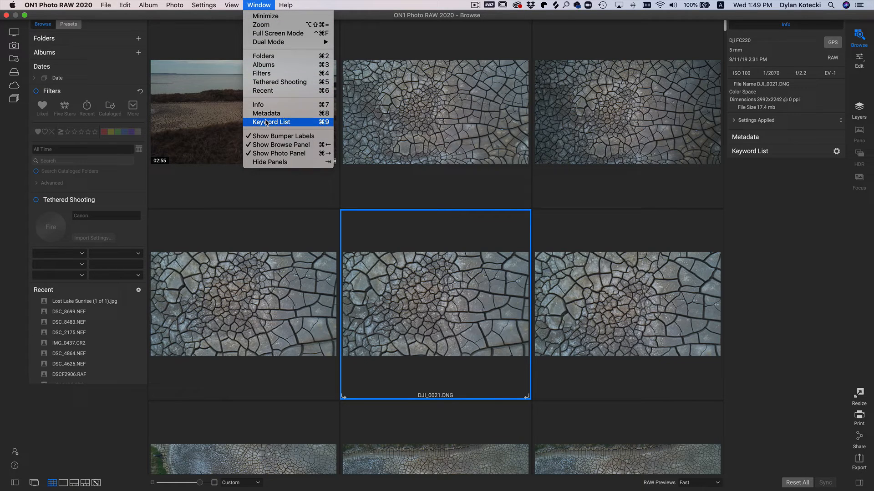
mouse_move(279, 69)
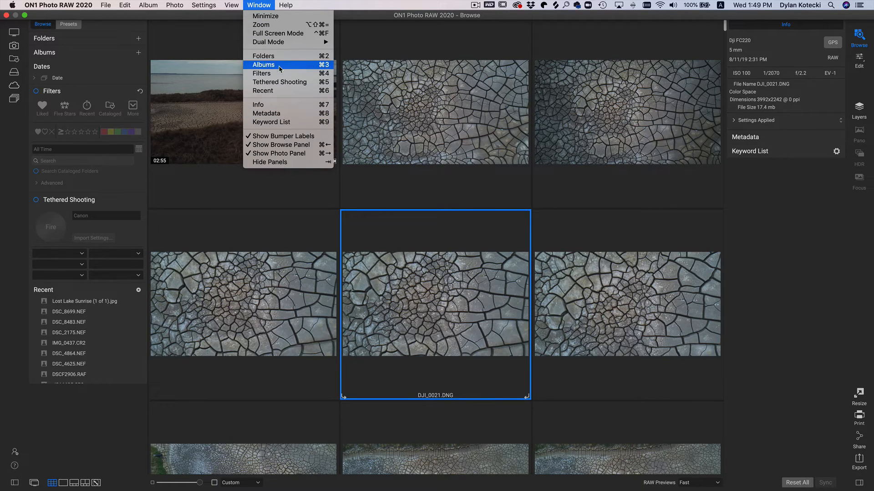
mouse_move(281, 145)
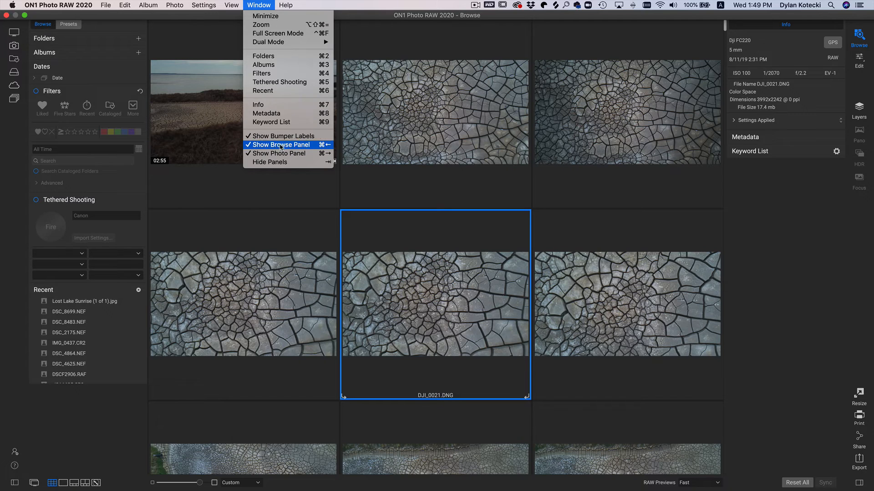
mouse_move(291, 148)
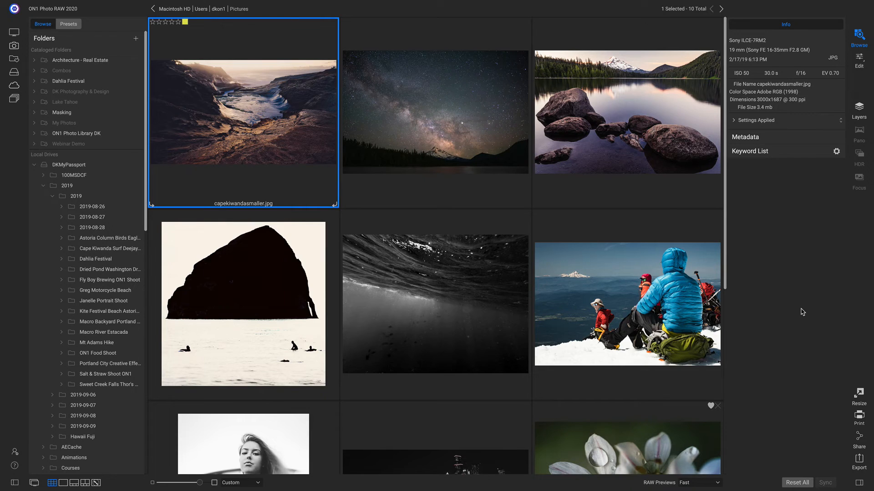
mouse_move(561, 142)
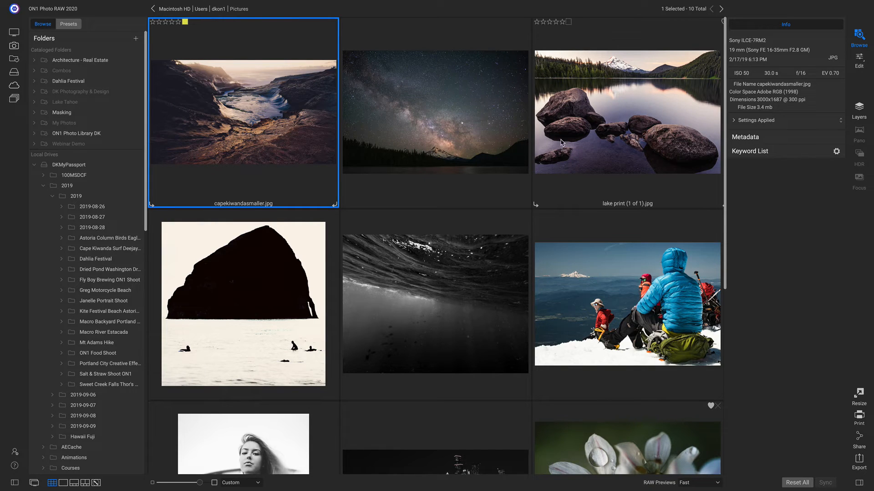
mouse_move(422, 103)
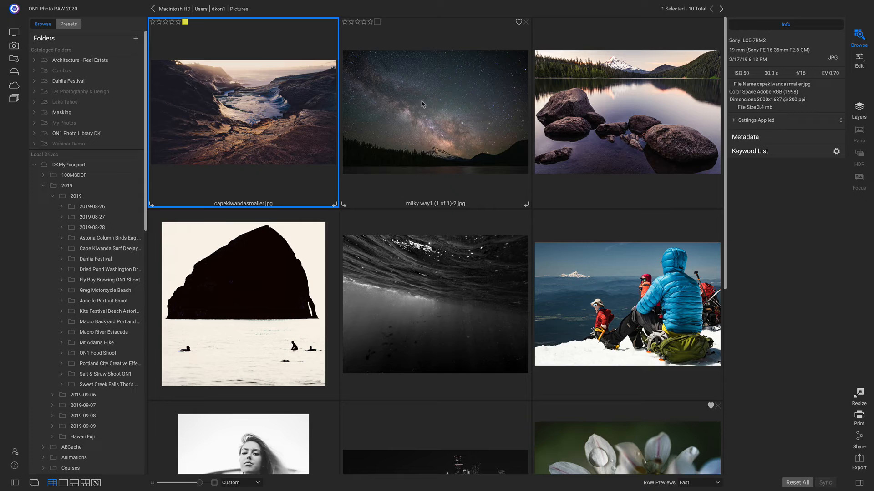
Select milky way1 (1 of 1)-2.jpg in the Pictures folder to show its info
click(451, 113)
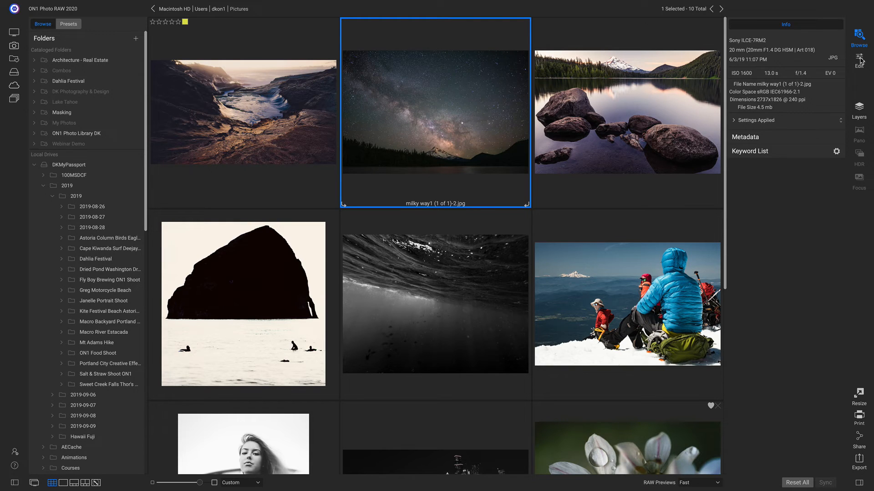
click(859, 57)
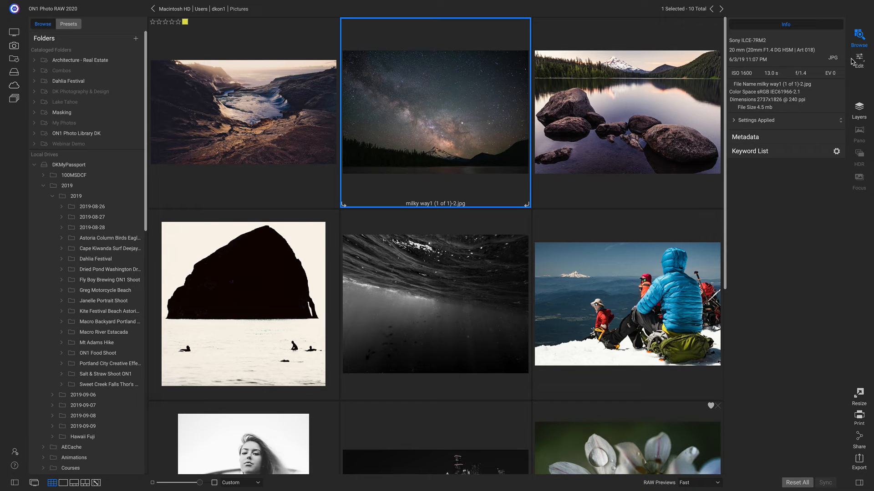
key(d)
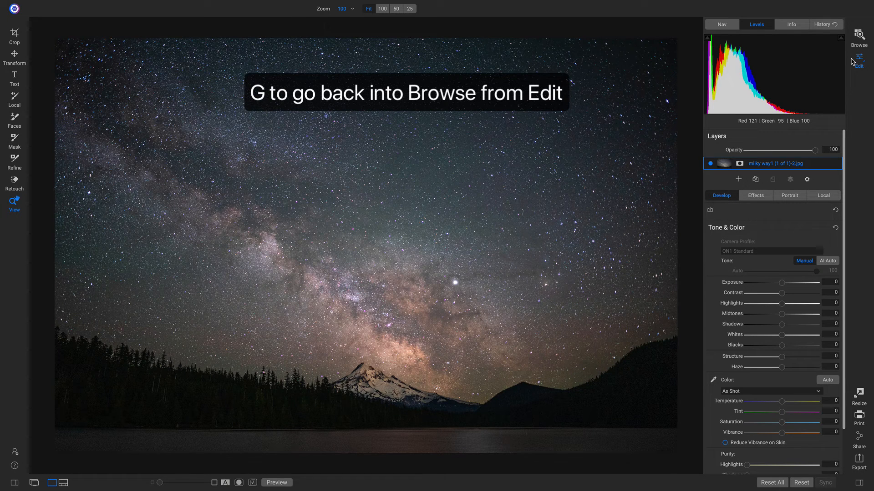
key(g)
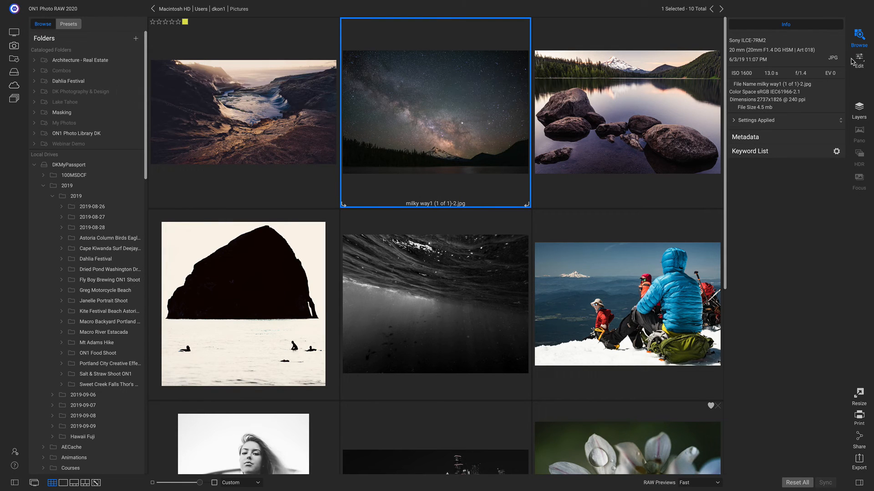
mouse_move(817, 301)
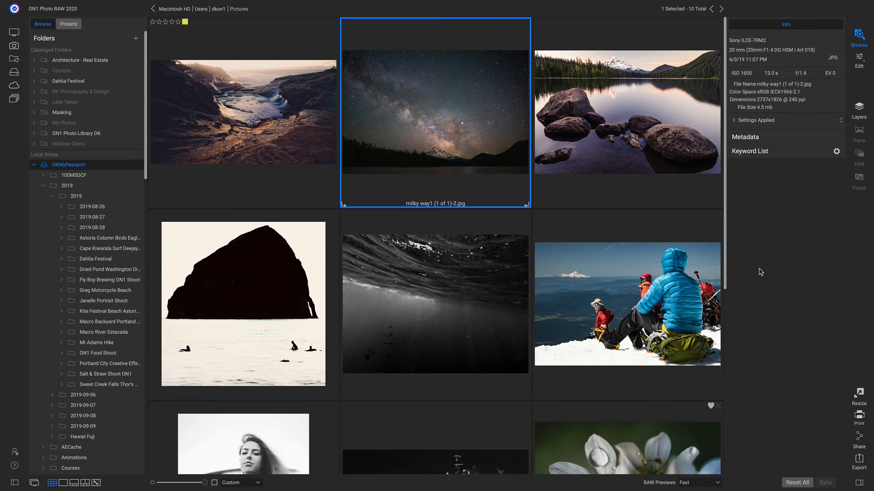
mouse_move(454, 109)
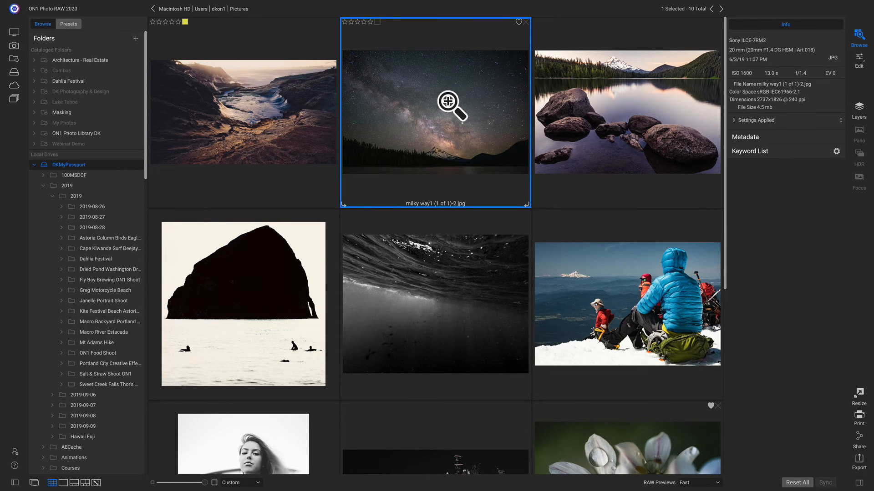
Show the Milky Way photo in Detail view with the Presets library beside it
double_click(448, 106)
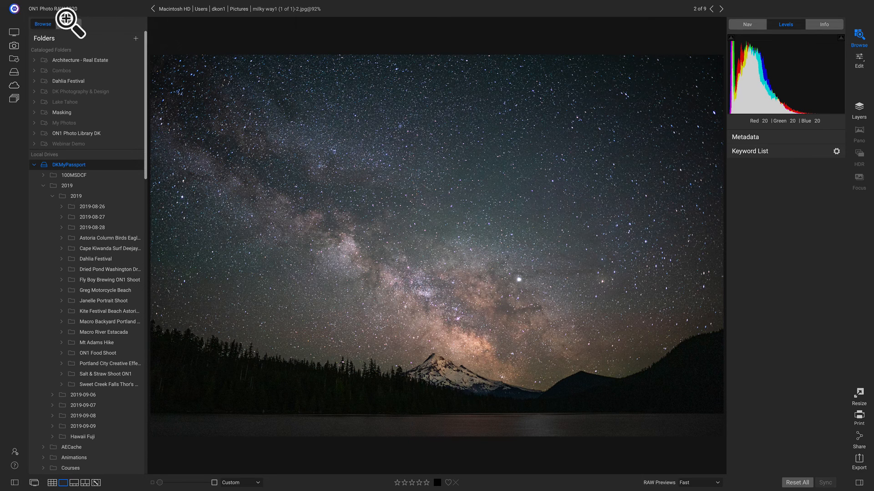
click(69, 23)
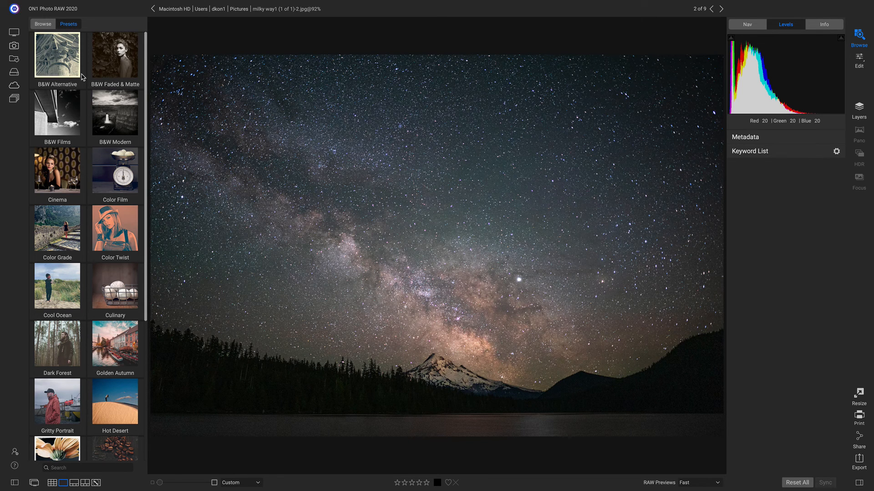
mouse_move(61, 222)
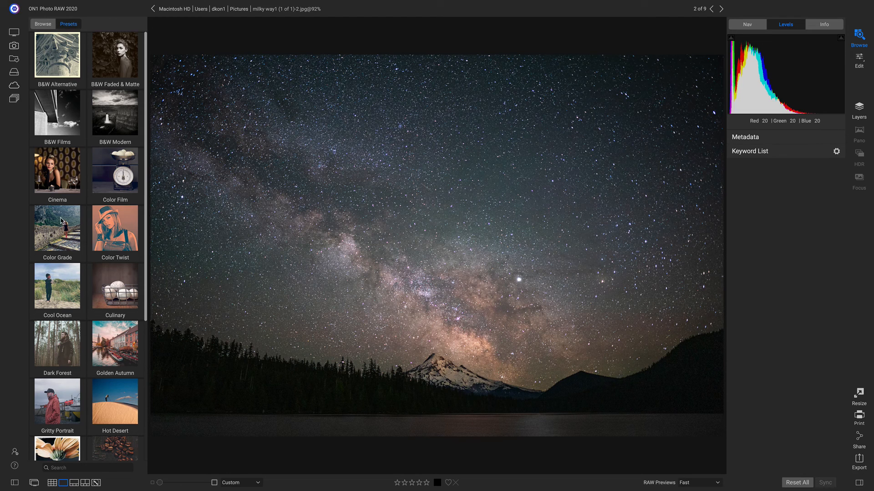
Apply the Color Grade CG1 preset, weaken its Fade, then restore full strength
click(57, 228)
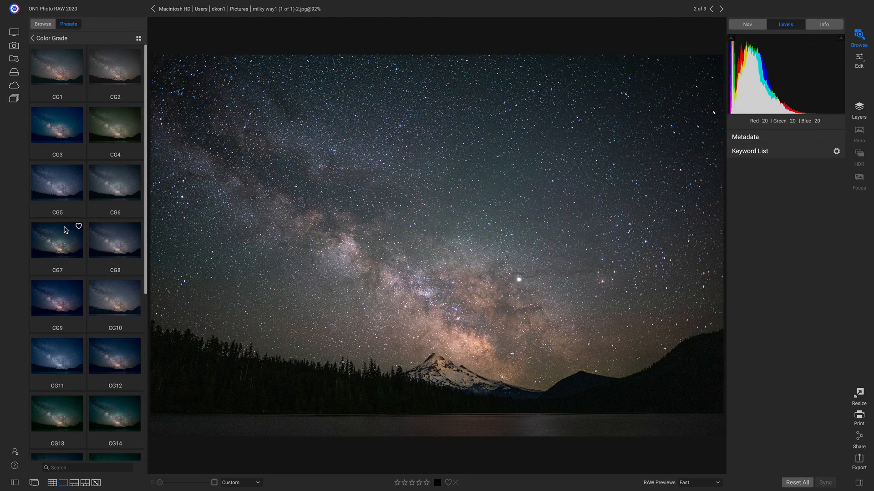
mouse_move(62, 71)
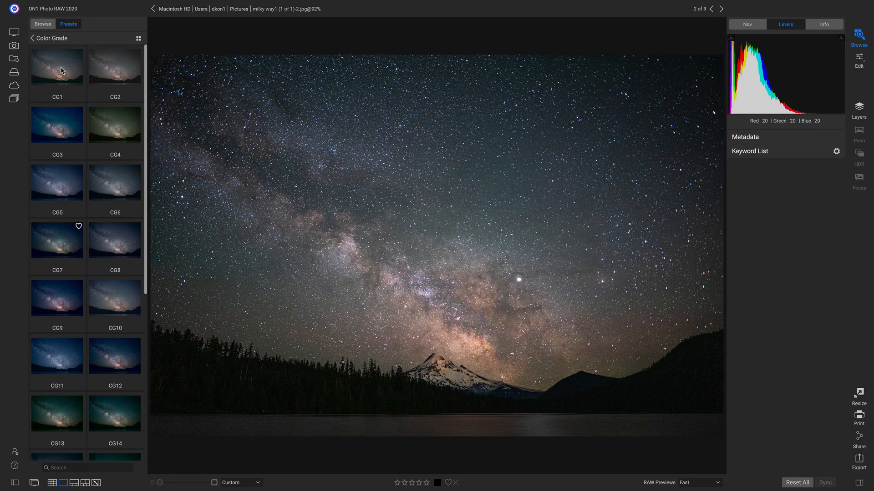
click(63, 70)
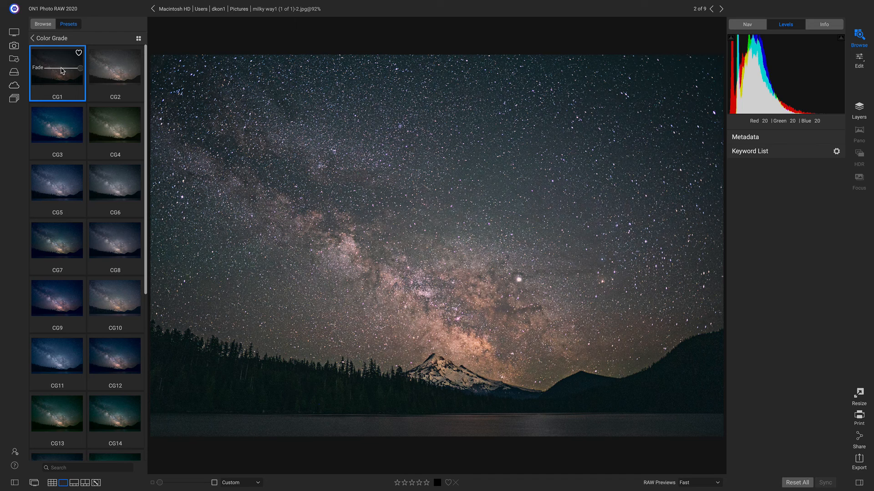
drag(60, 67, 78, 68)
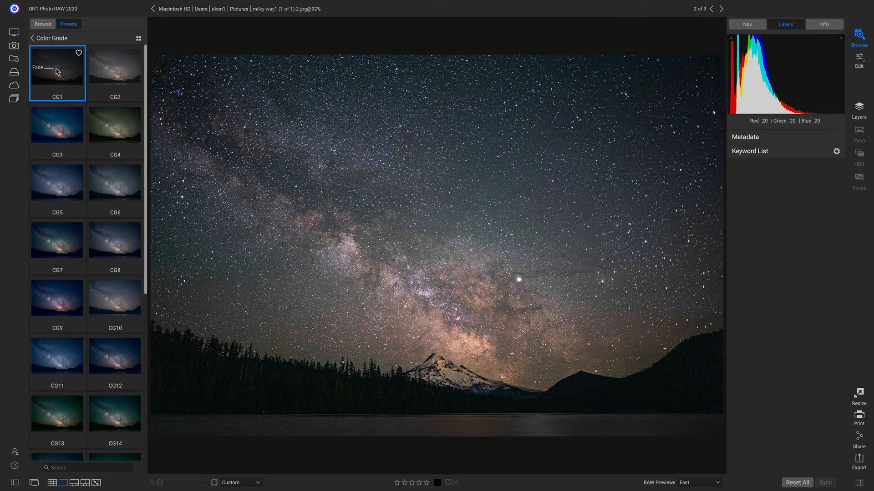
drag(52, 67, 80, 67)
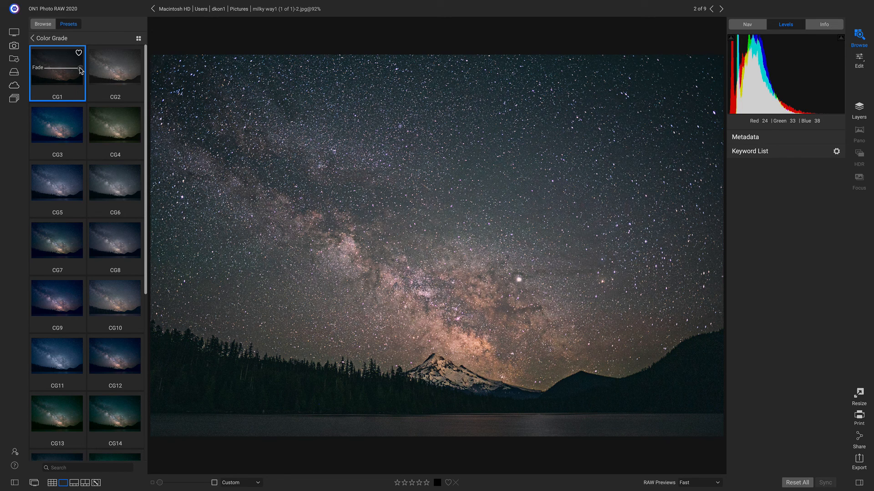
mouse_move(468, 149)
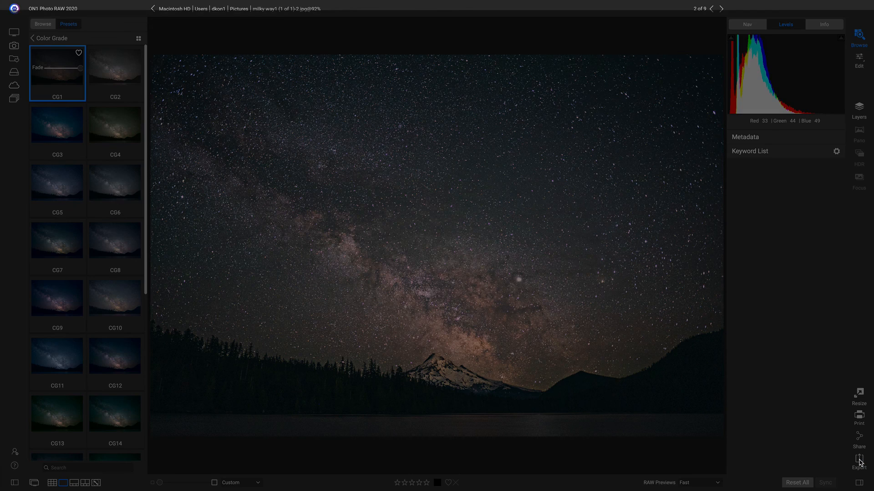
Check Export, then bring up the Help menu with its Search field focused
click(859, 459)
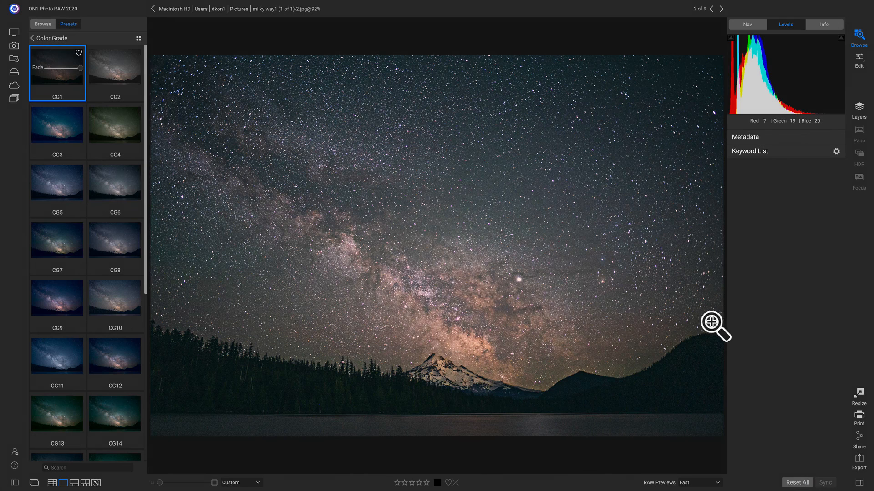
mouse_move(553, 240)
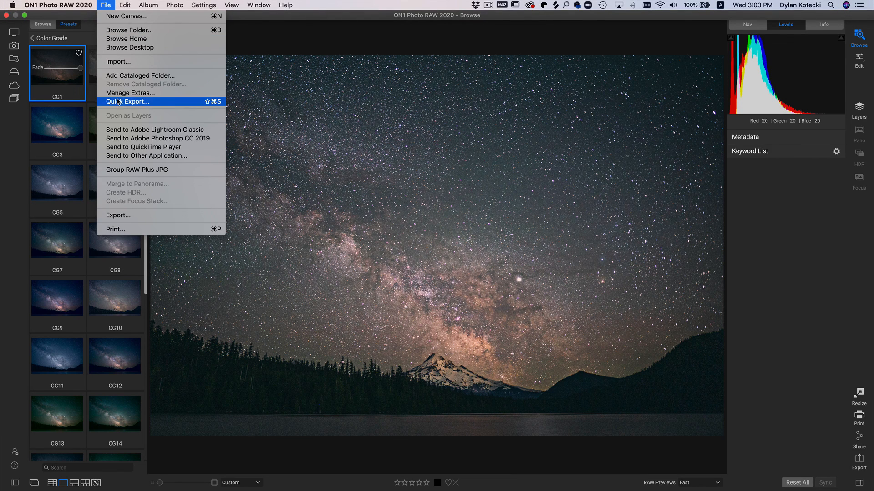
mouse_move(150, 104)
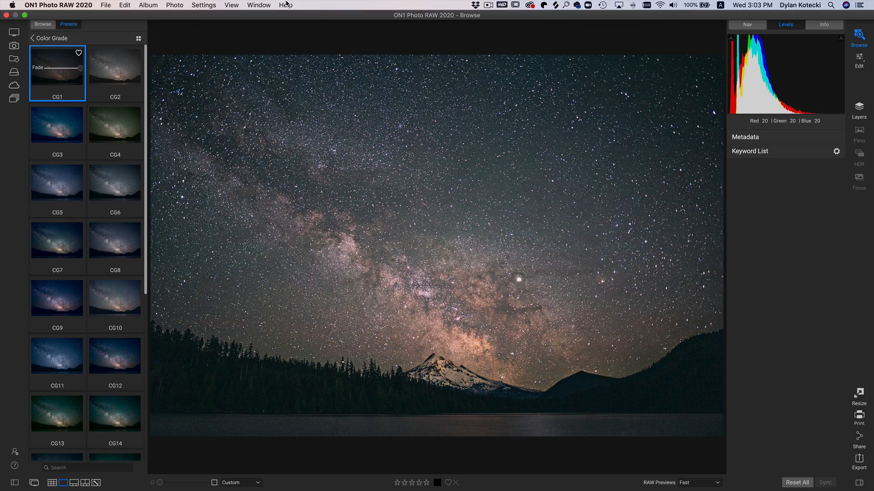
click(286, 4)
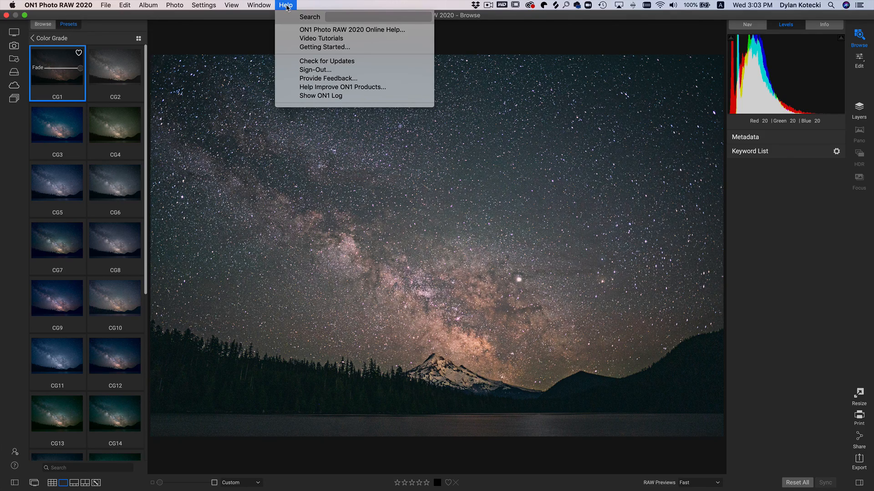
click(370, 17)
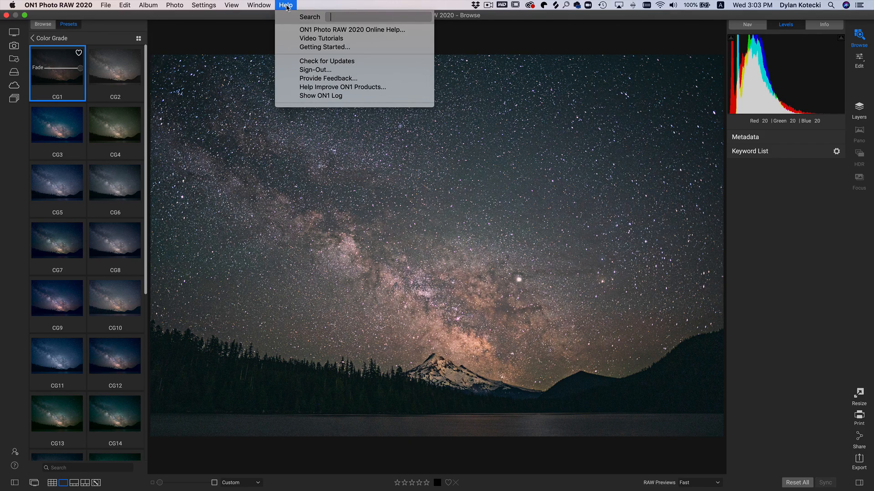